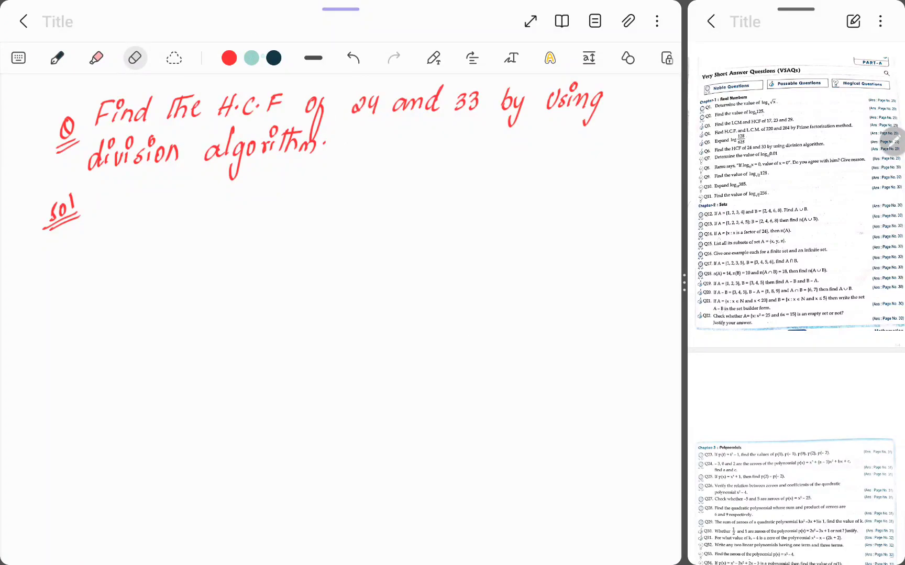
Step: Underline 24 and 33, write the given numbers, and begin dividing 33 by 24
drag(351, 111, 489, 111)
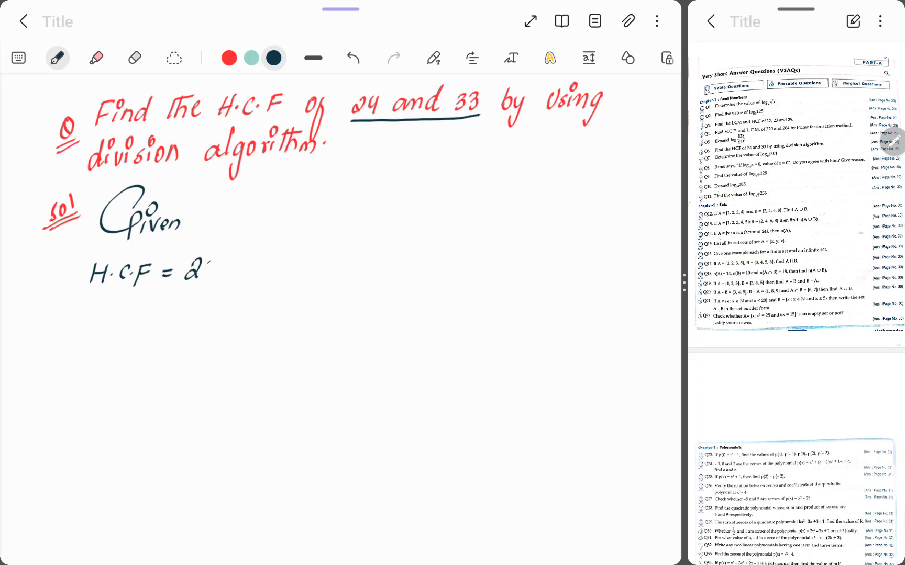
drag(196, 271, 265, 260)
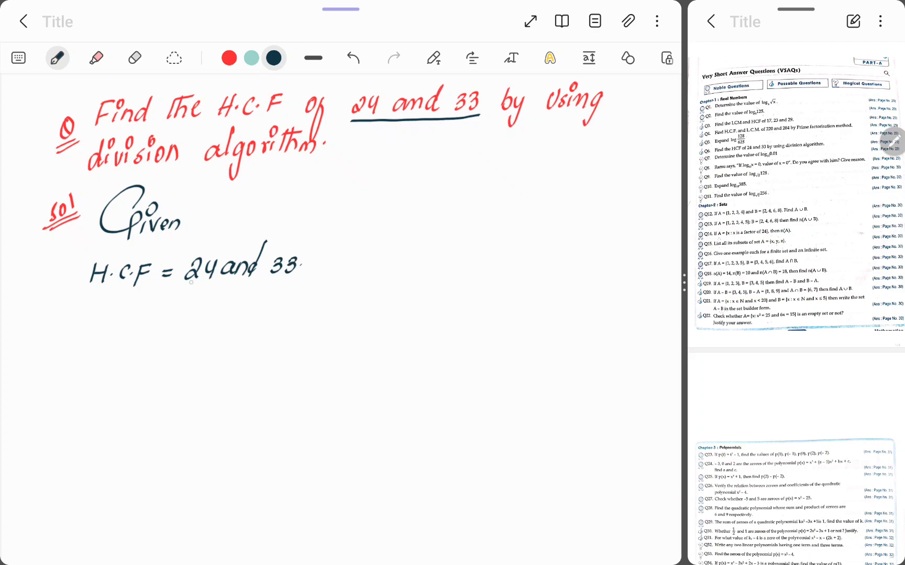
drag(185, 286, 206, 301)
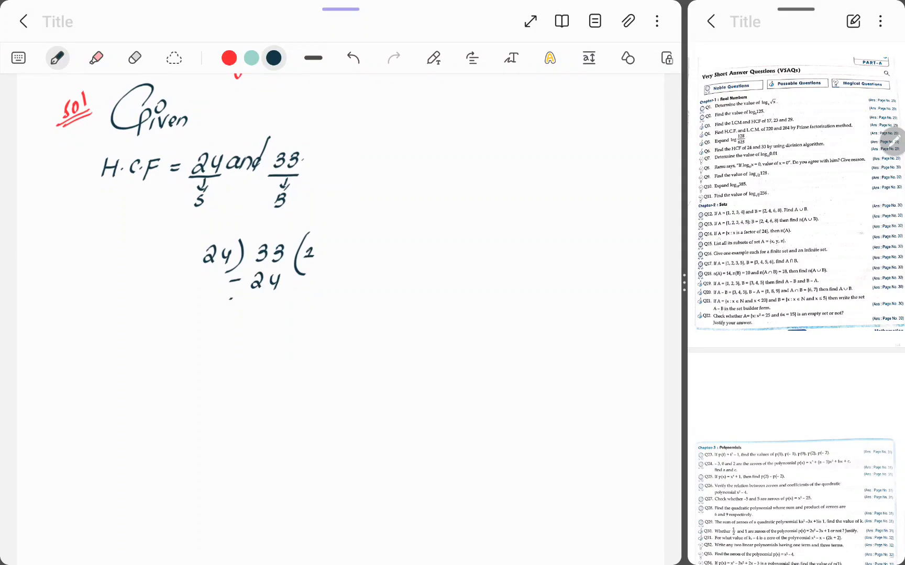
Step: Divide 24 by 9 with quotient 2 and −18, then bring remainder 6 to divide 9
drag(230, 303, 312, 303)
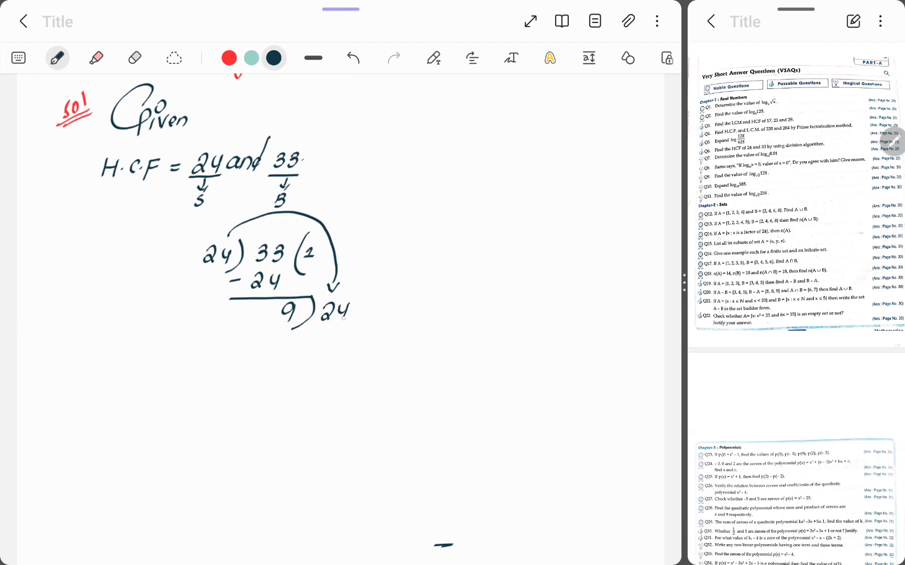
drag(352, 303, 360, 323)
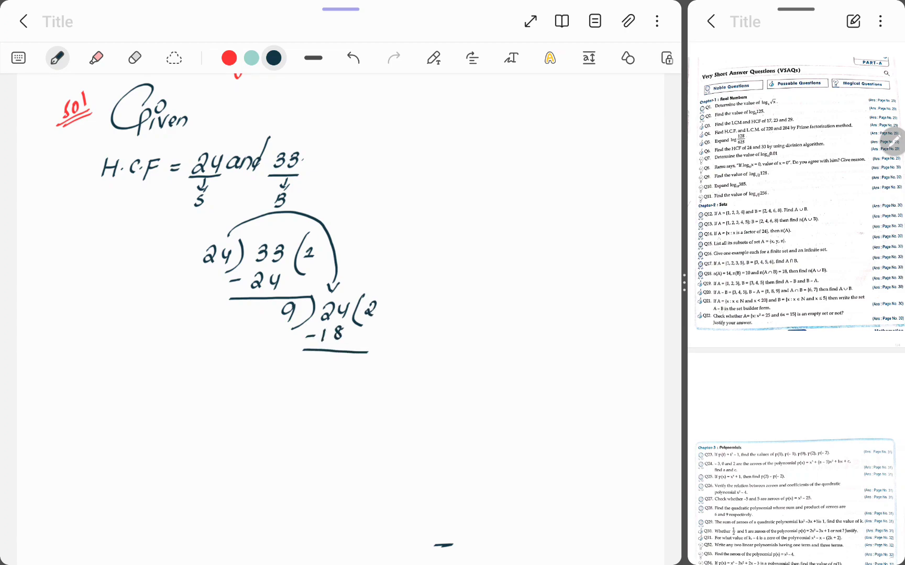
text(6)
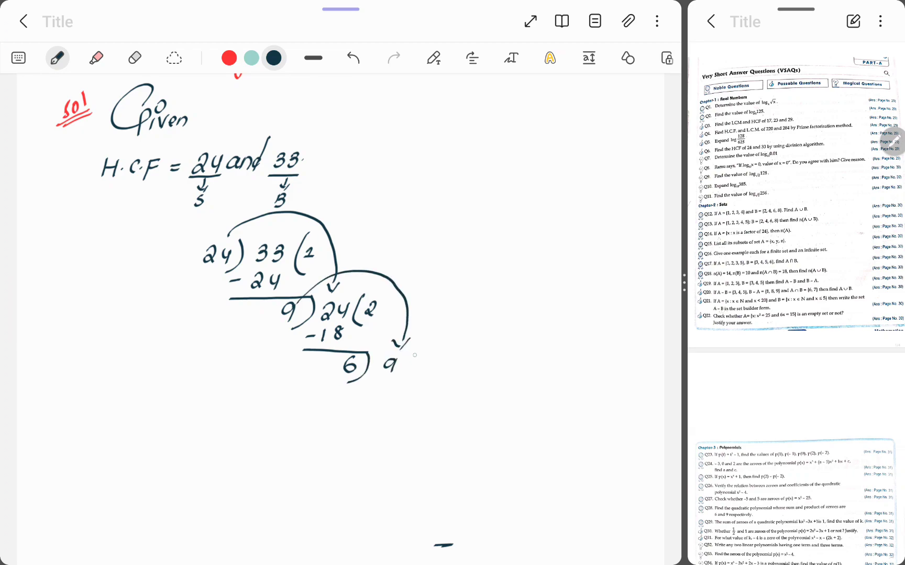
Step: Divide 9 by 6 leaving remainder 3, then divide 6 by 3 with remainder 0
drag(398, 355, 413, 381)
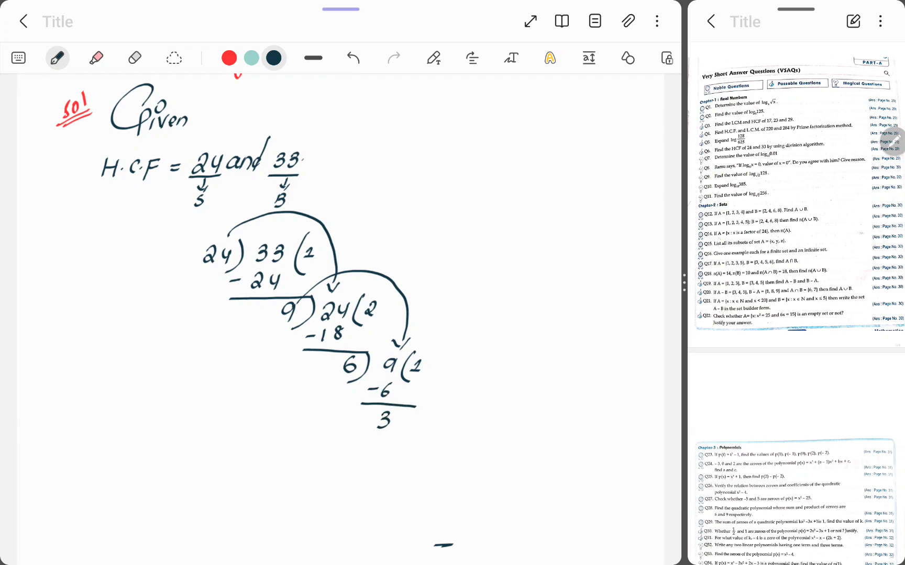
drag(402, 398, 402, 418)
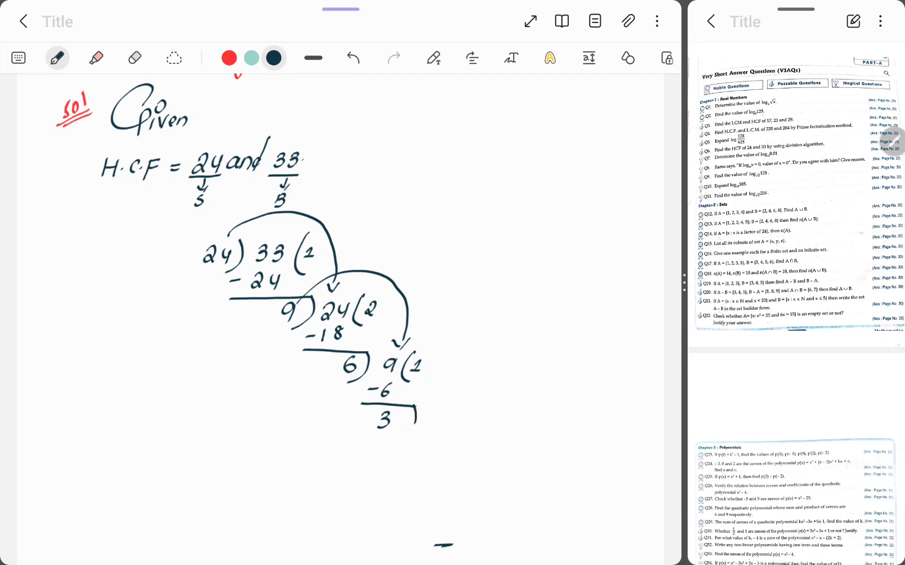
drag(346, 357, 358, 378)
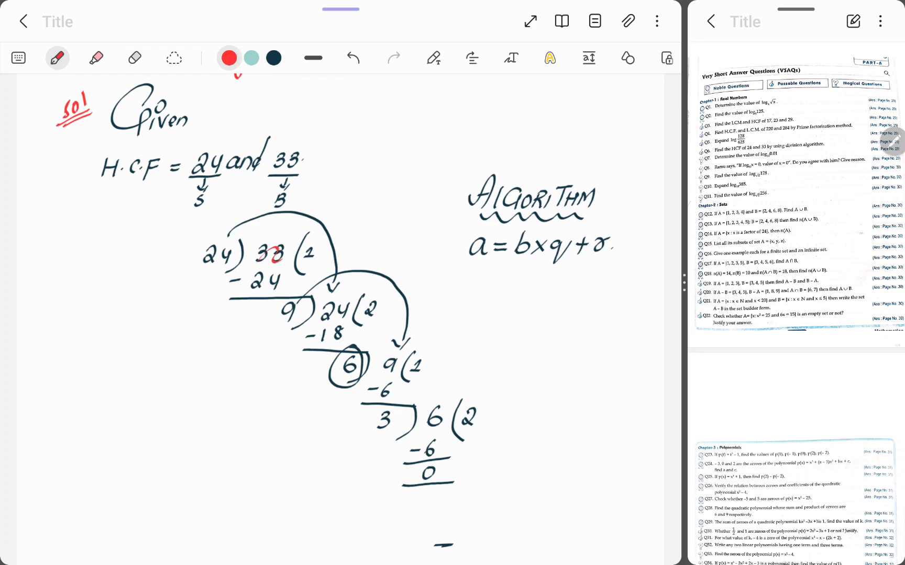
Step: Write the first red equation 33 = 24×1+9 under the algorithm heading
drag(257, 237, 295, 265)
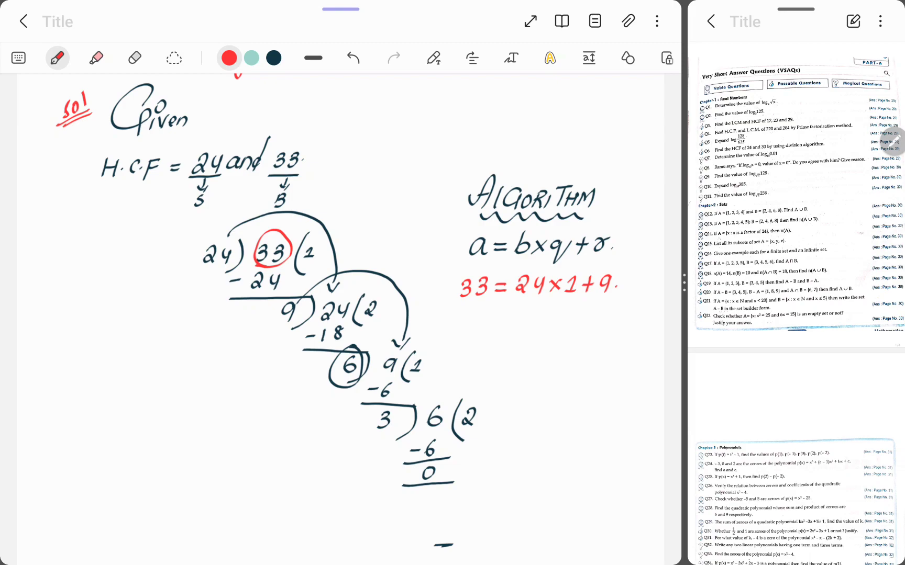
Step: Write red equations 24 = 9×2+6, 9 = 6×1+3, 6 = 3×2+0 and box the HCF 3
drag(312, 321, 347, 320)
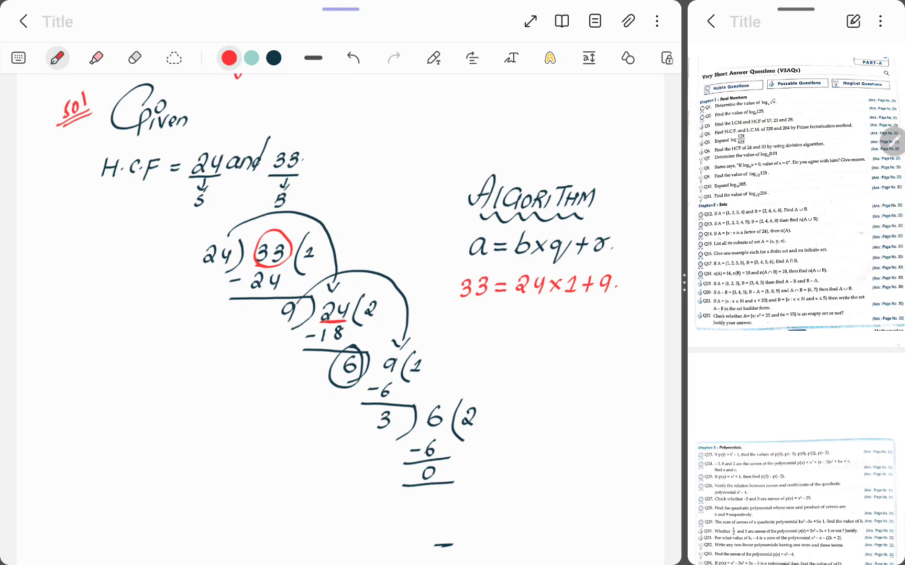
drag(461, 320, 502, 320)
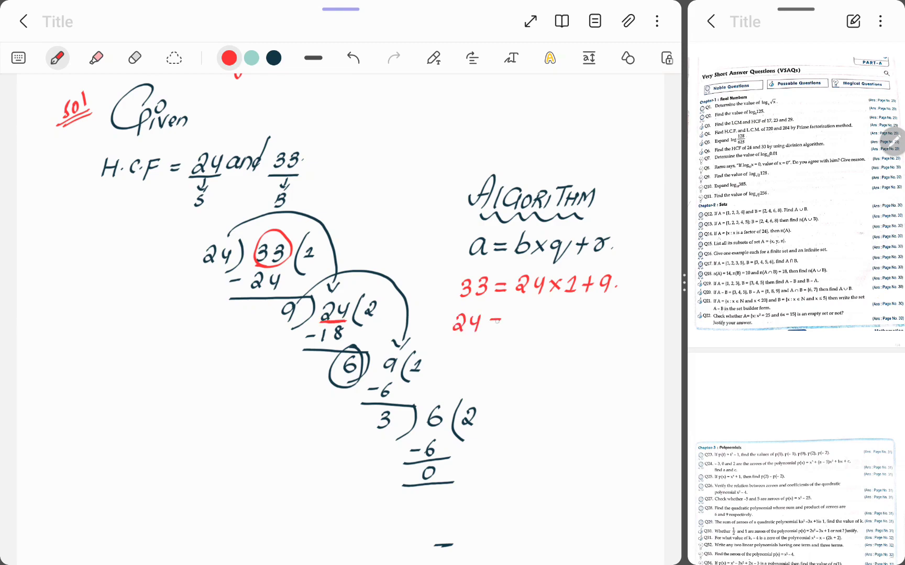
drag(497, 322, 508, 322)
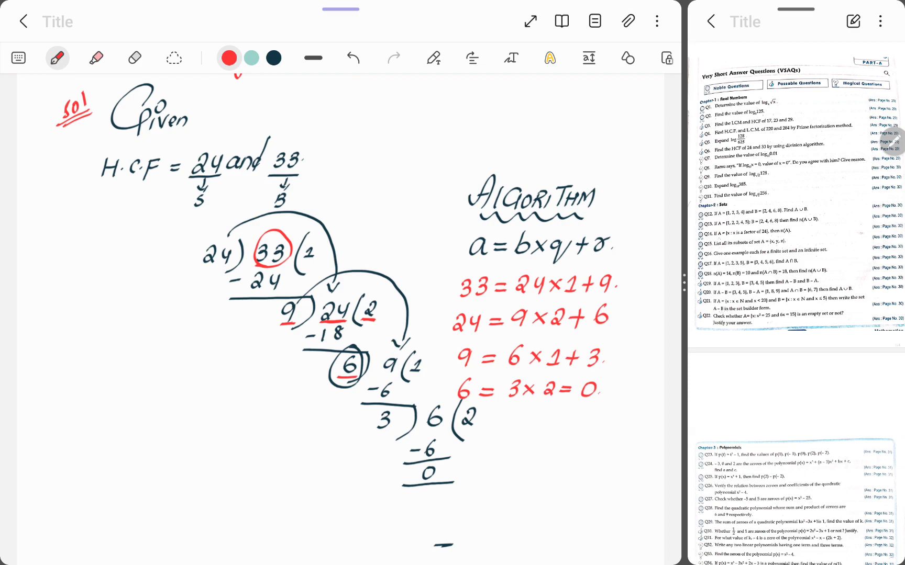
drag(370, 409, 404, 428)
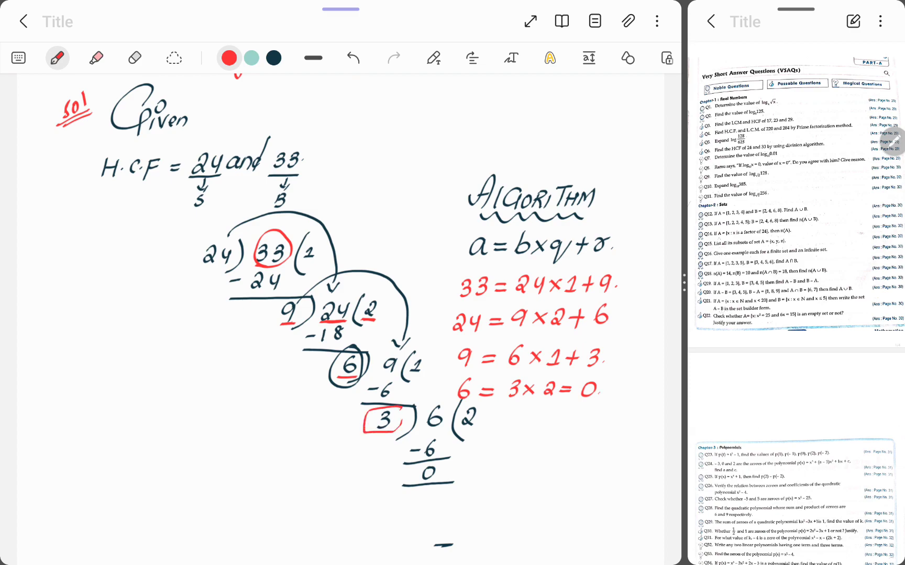